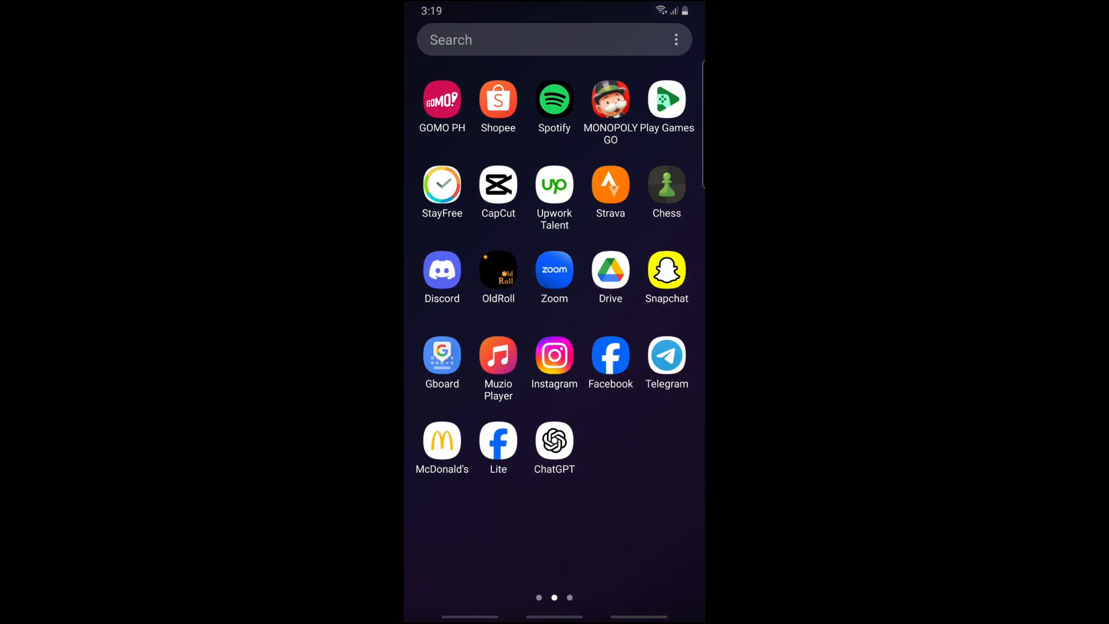
# Launch Snapchat from the Android home screen.
pyautogui.click(666, 270)
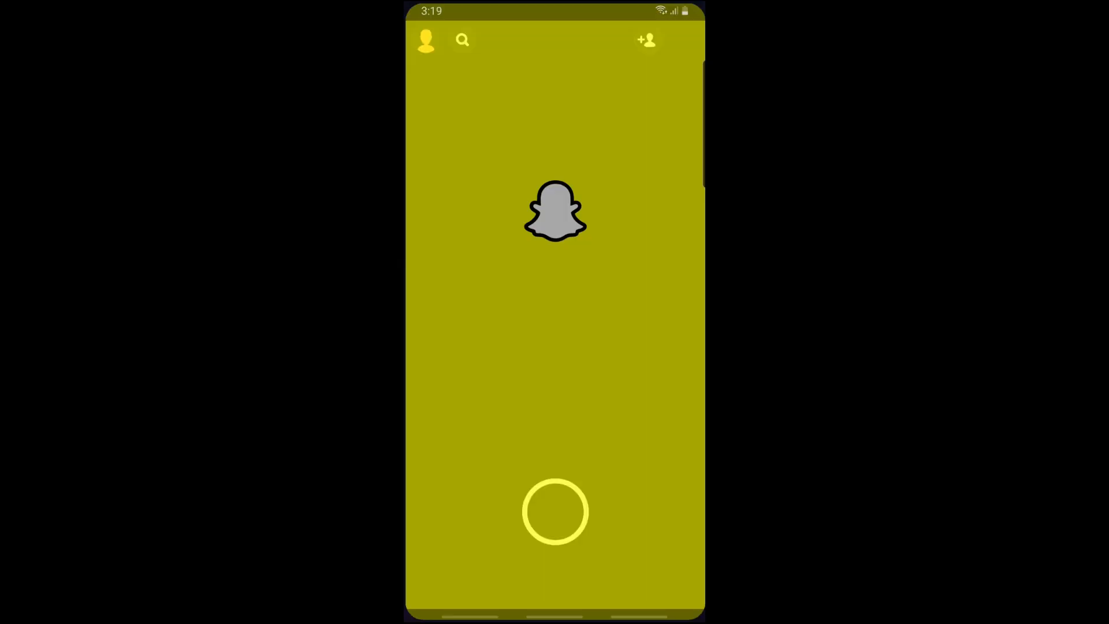
# Go from the profile to Settings and reach the Two-Factor Authentication page.
pyautogui.click(425, 42)
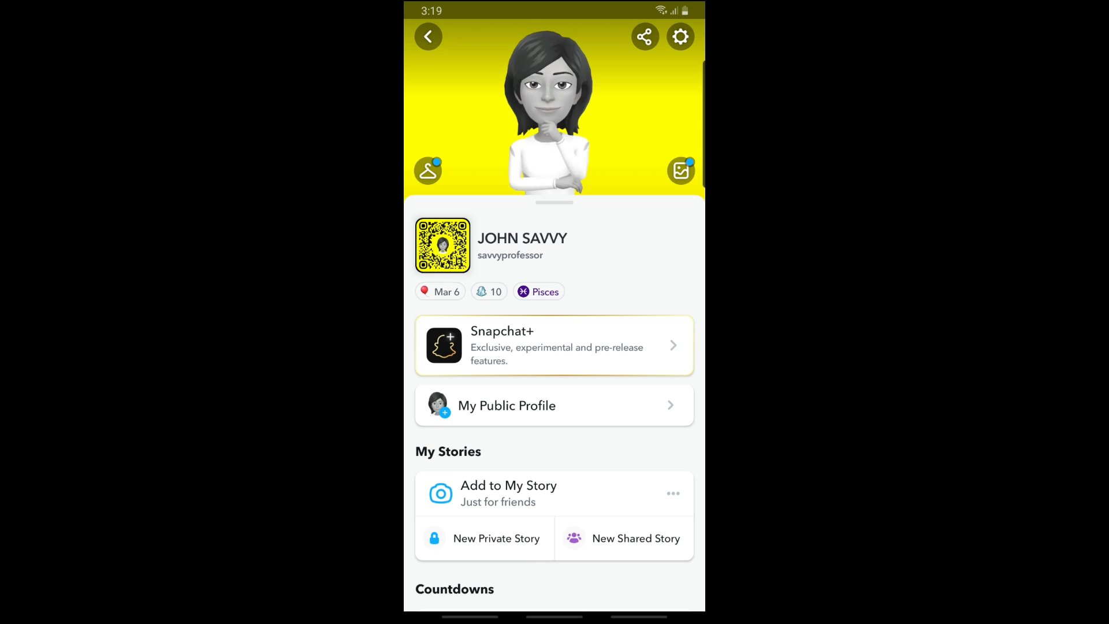
pyautogui.click(679, 36)
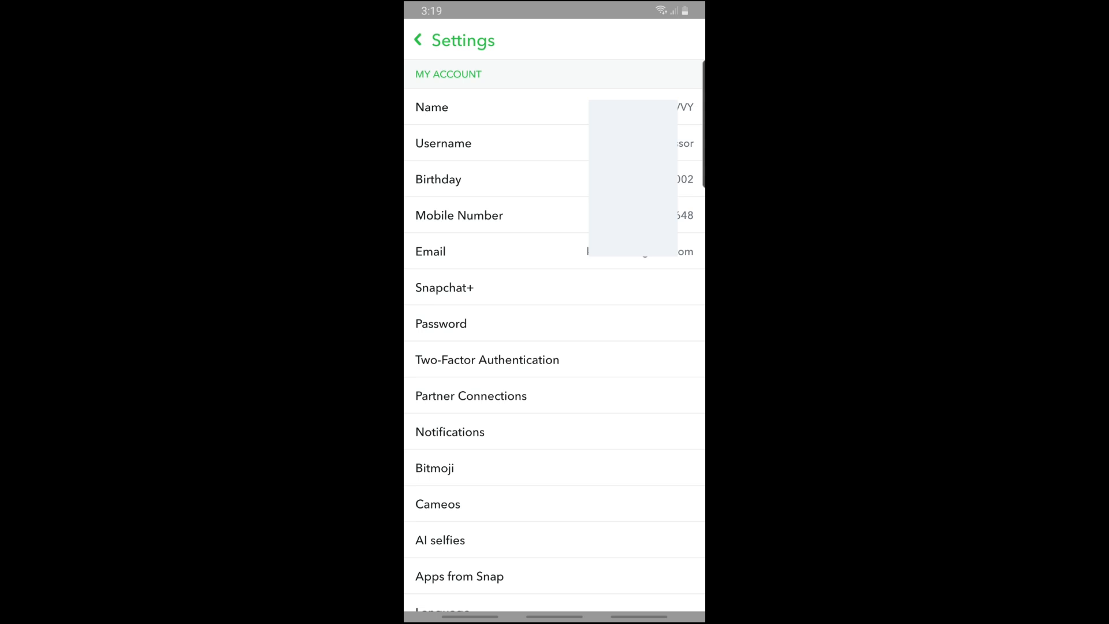
pyautogui.click(486, 359)
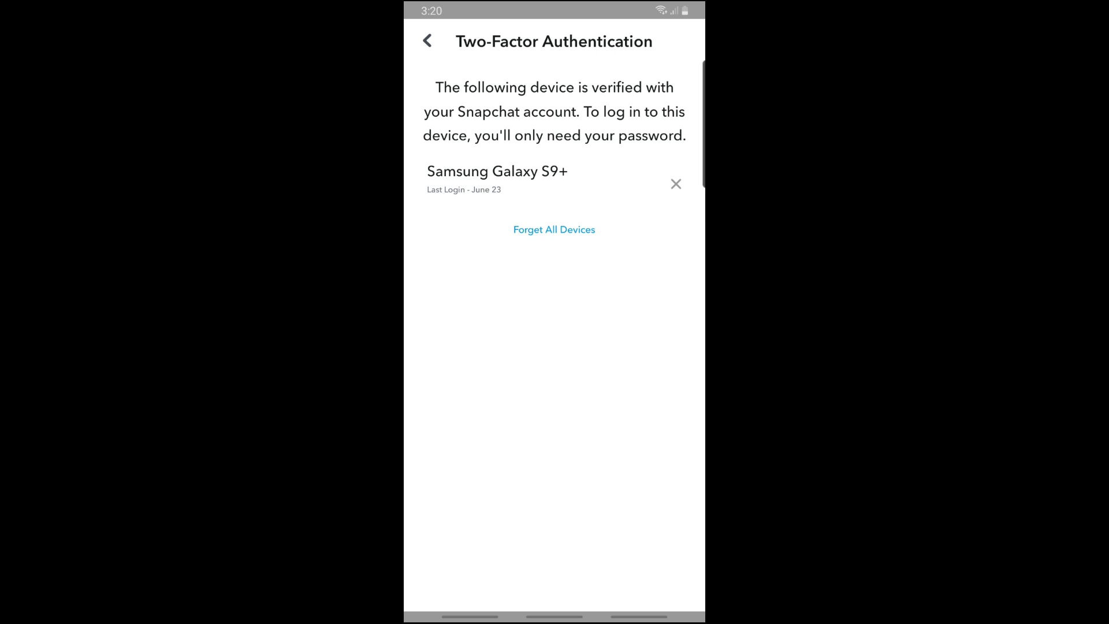
# Forget all verified devices and acknowledge the confirmation, leaving text verification enabled.
pyautogui.click(554, 228)
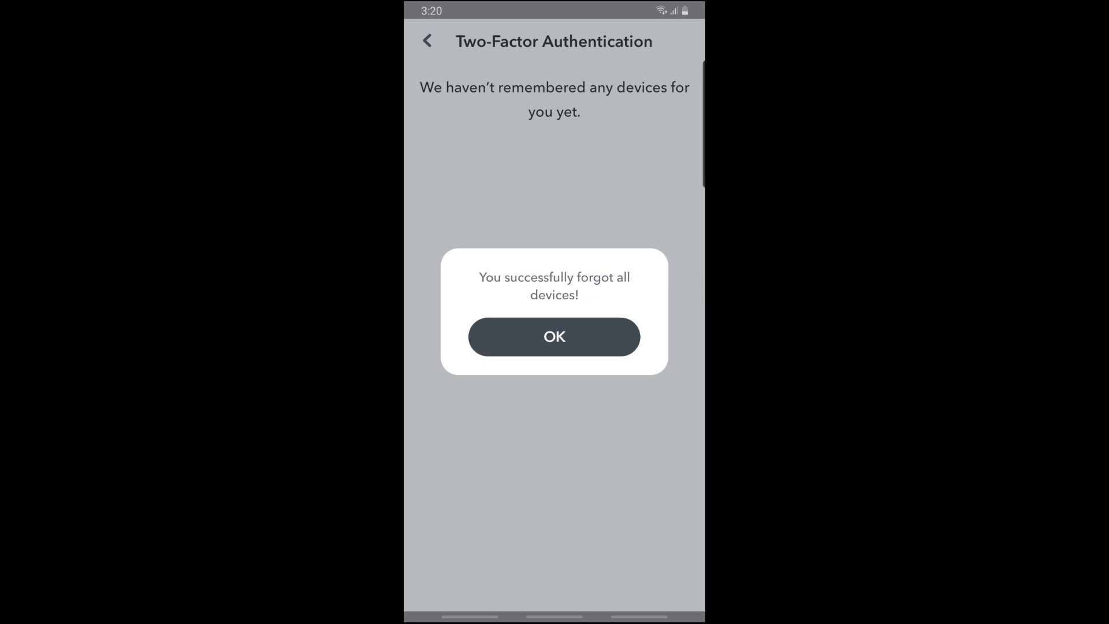
pyautogui.click(554, 337)
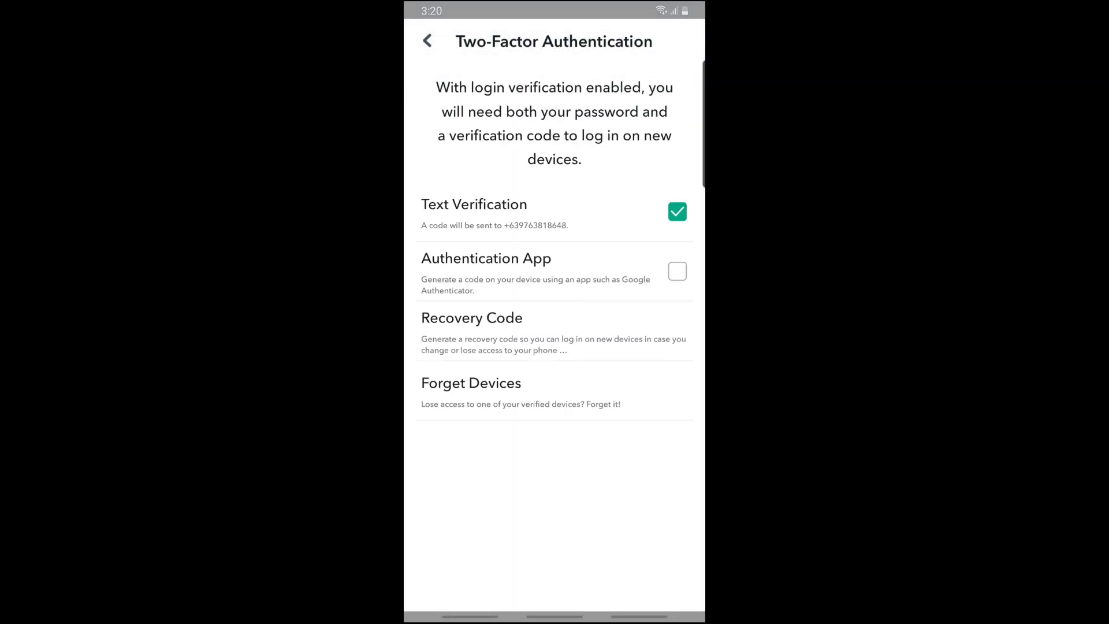